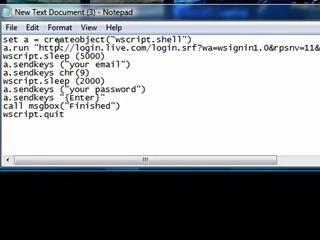
Save the auto-login script with a .vbs extension so it runs as a VBScript file
double_click(20, 45)
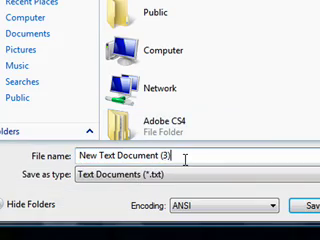
type(".vbs")
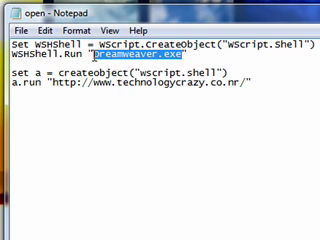
Replace Dreamweaver.exe with iexplore.exe in the WSHShell.Run line of the launcher script
type("iex")
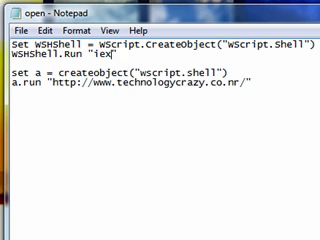
type("plore\"")
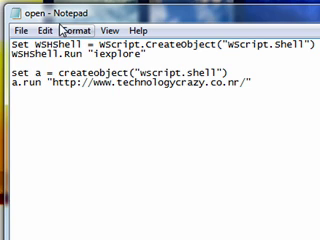
type(".exe")
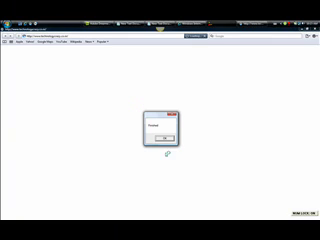
Dismiss the Finished message box so the Technology Crazy homepage shows fully
left_click(160, 127)
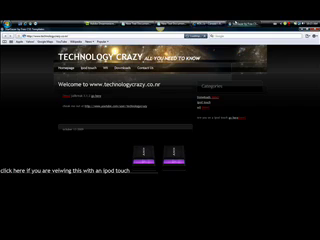